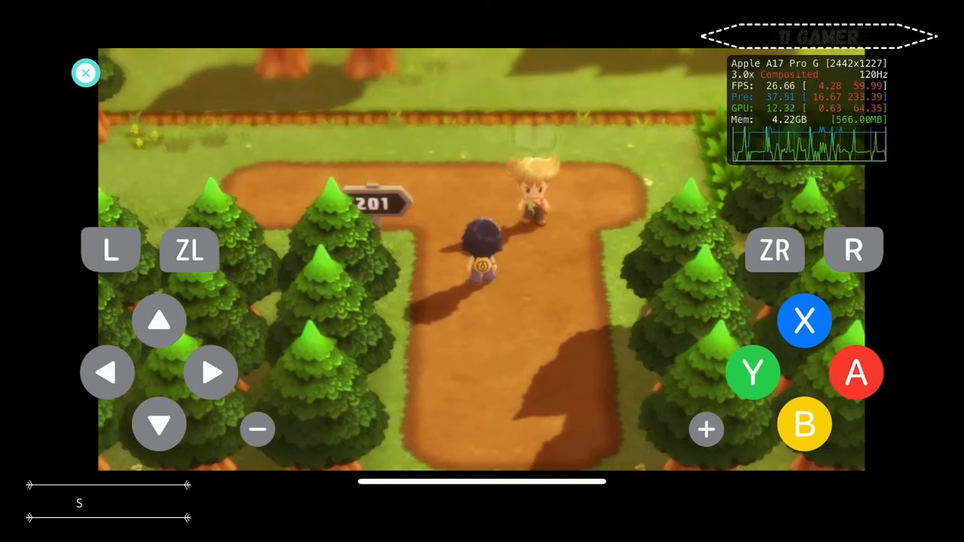
# Step: Start a conversation with the blond character by the Route 201 sign
pyautogui.click(855, 373)
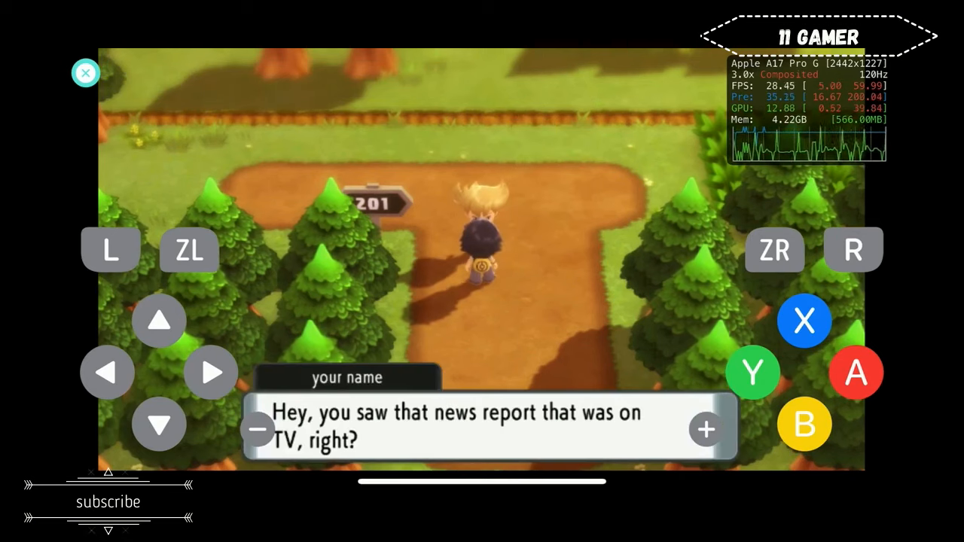